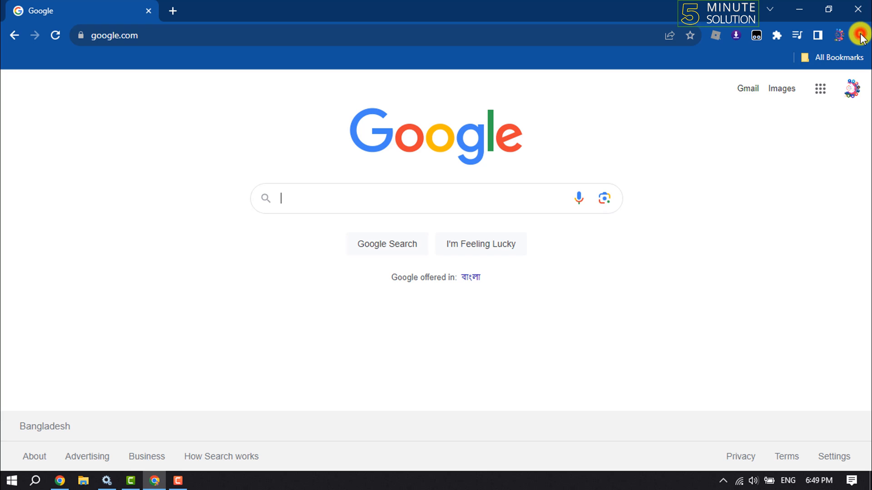
Open Chrome Settings from the three-dot menu
left_click(856, 33)
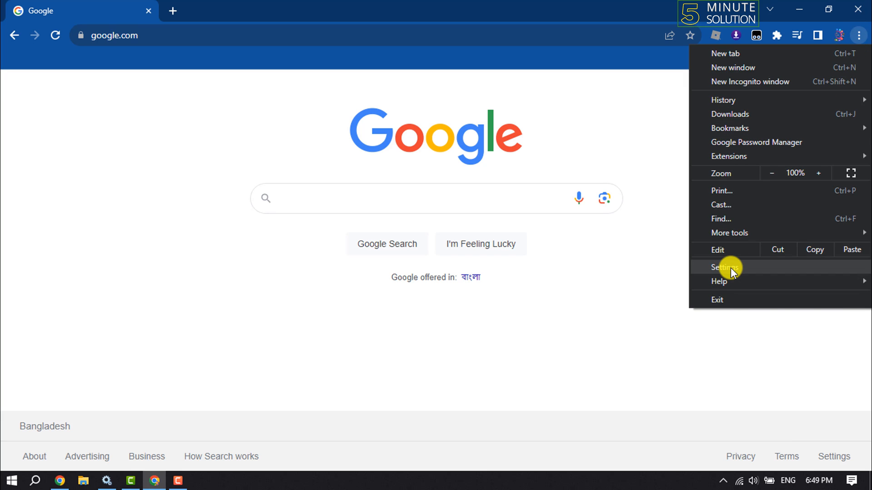
left_click(724, 268)
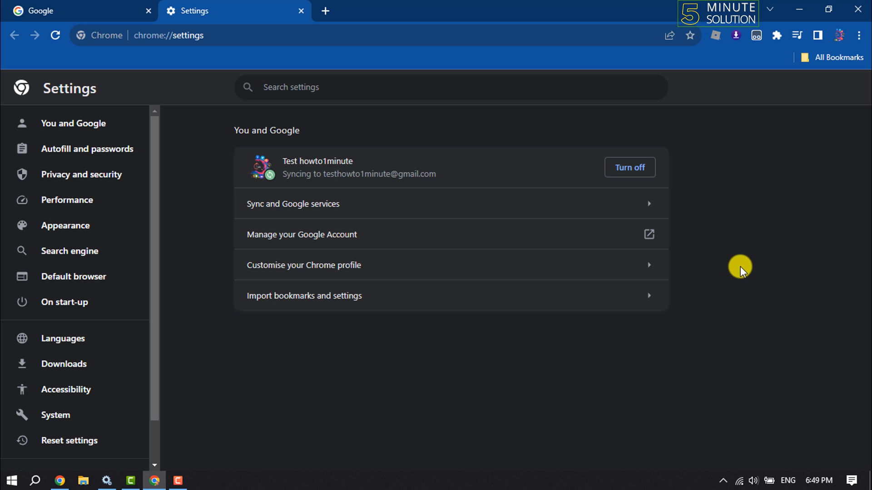
mouse_move(82, 179)
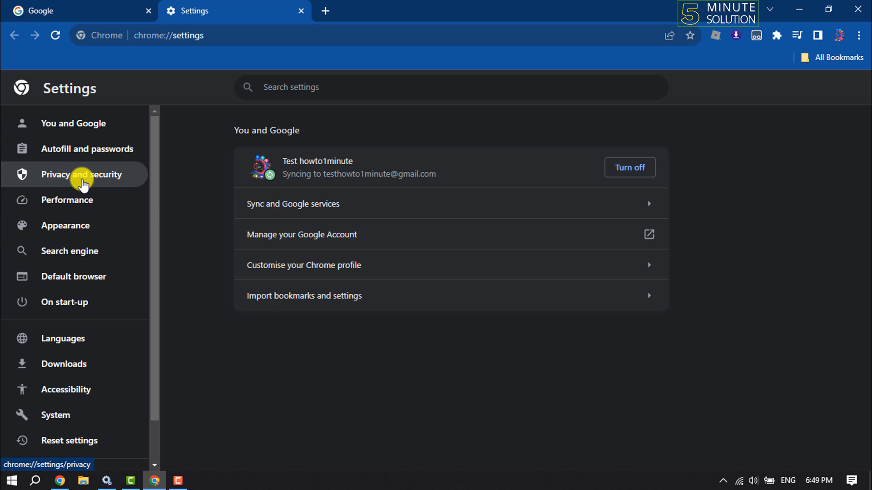
Under Privacy and security > Third-party cookies, select 'Allow third-party cookies'
left_click(81, 174)
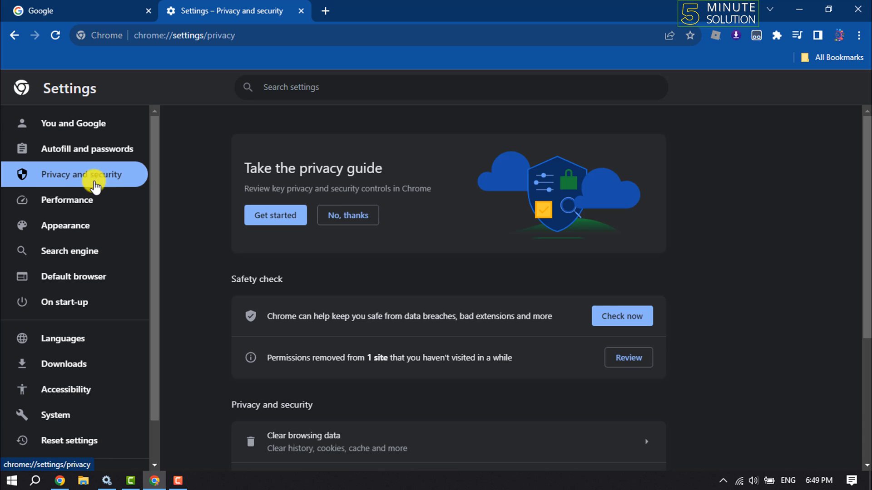
scroll("down", 3)
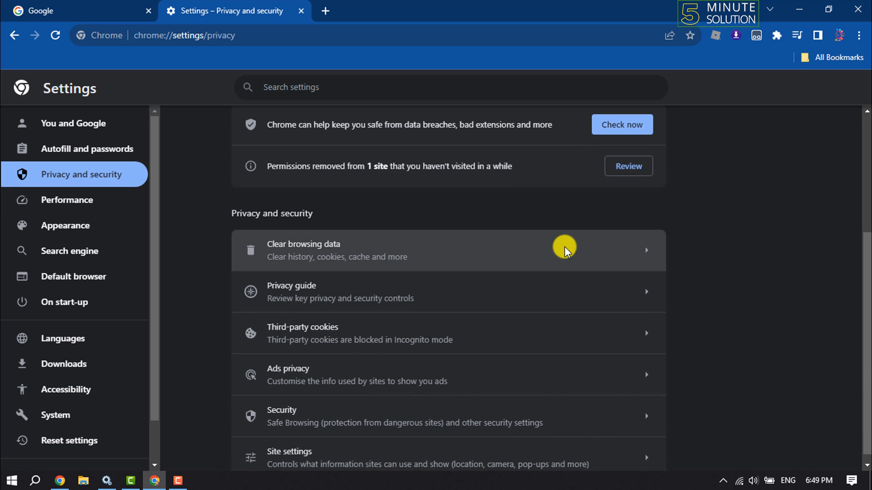
mouse_move(408, 343)
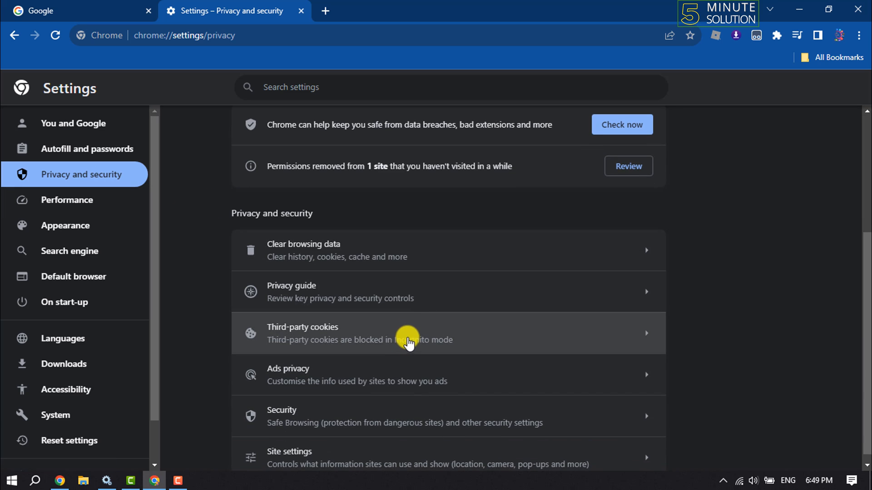
left_click(408, 335)
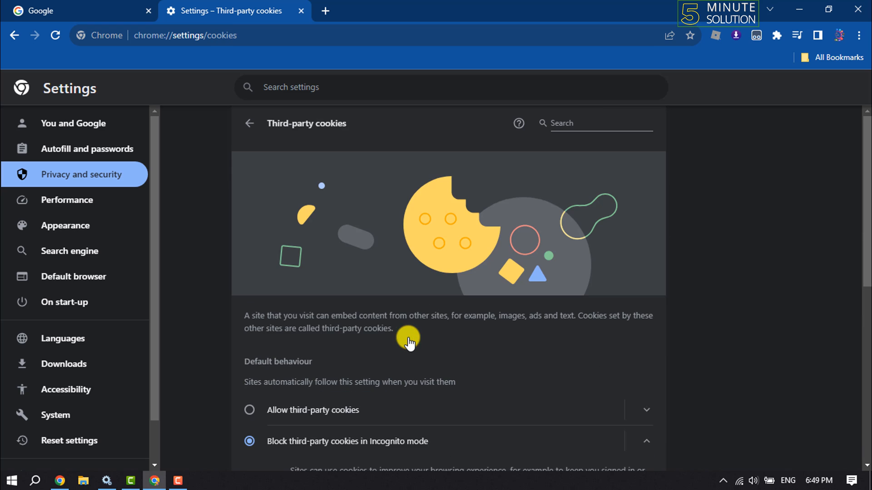
scroll("down", 3)
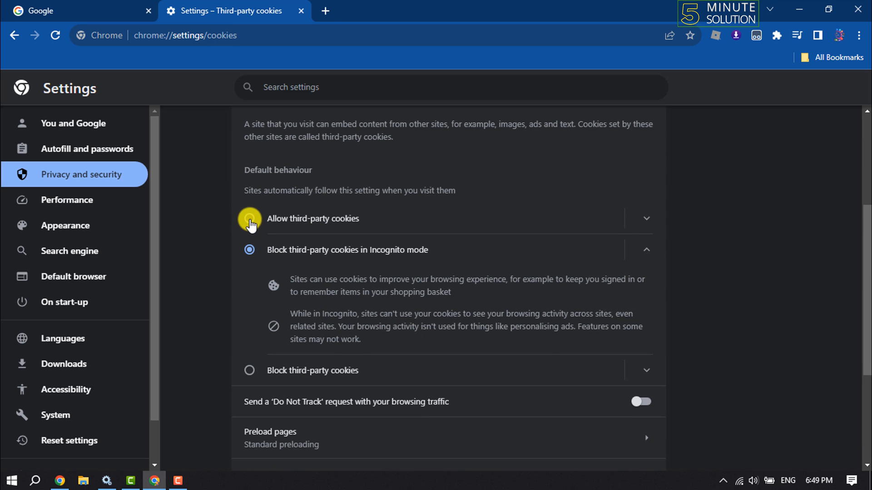
left_click(250, 218)
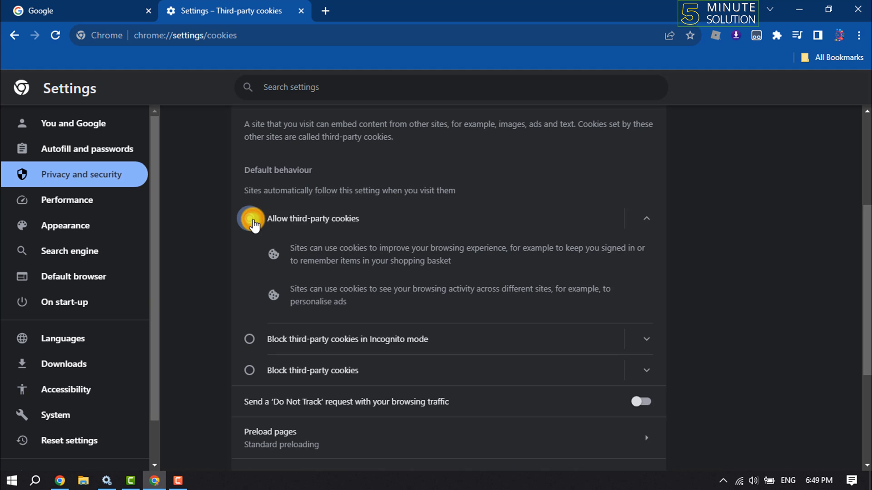
left_click(249, 219)
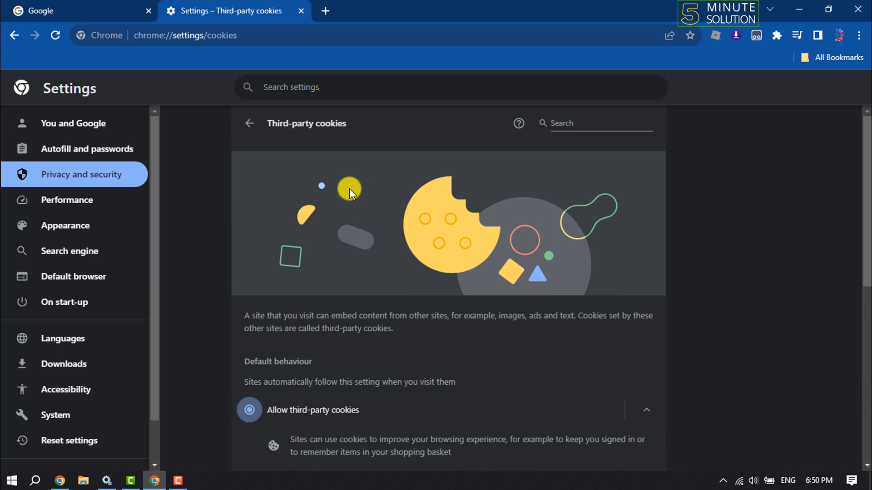
Clear browsing history, cookies and cached files for All time
left_click(249, 123)
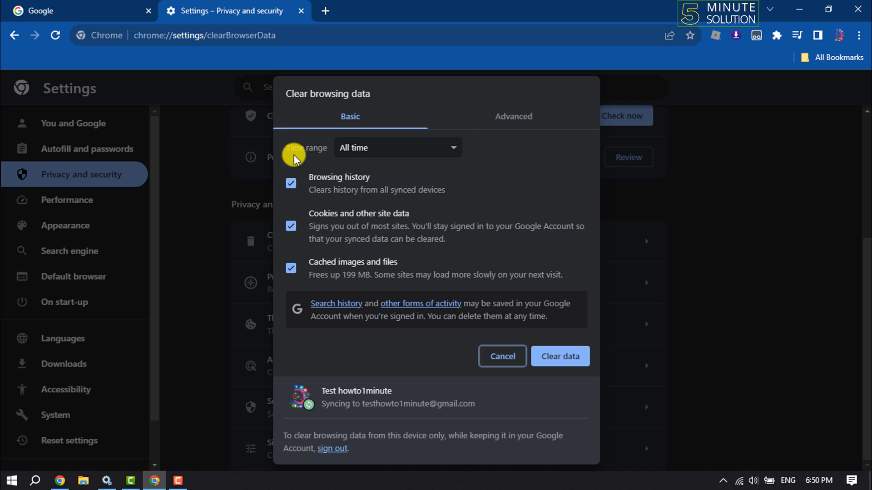
left_click(398, 148)
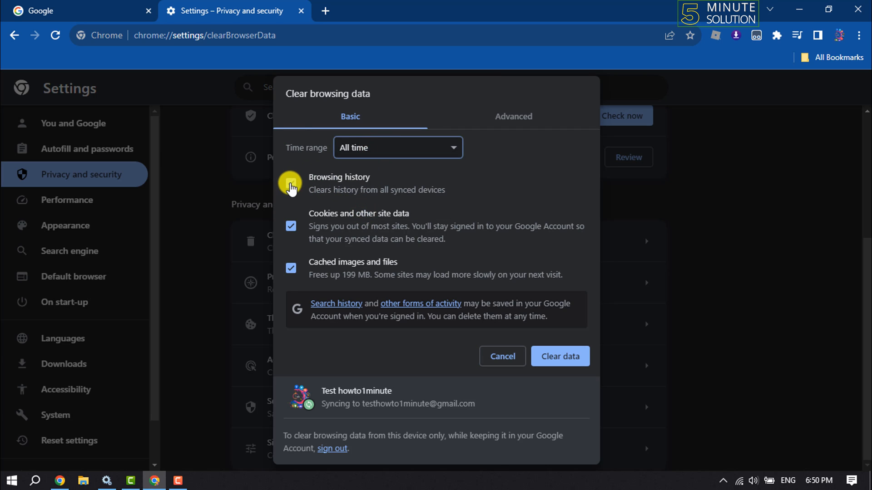
left_click(290, 184)
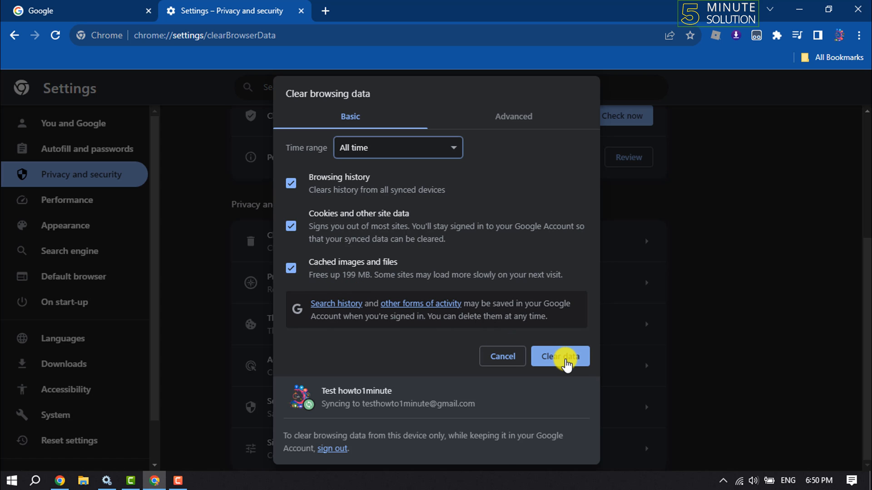
left_click(560, 356)
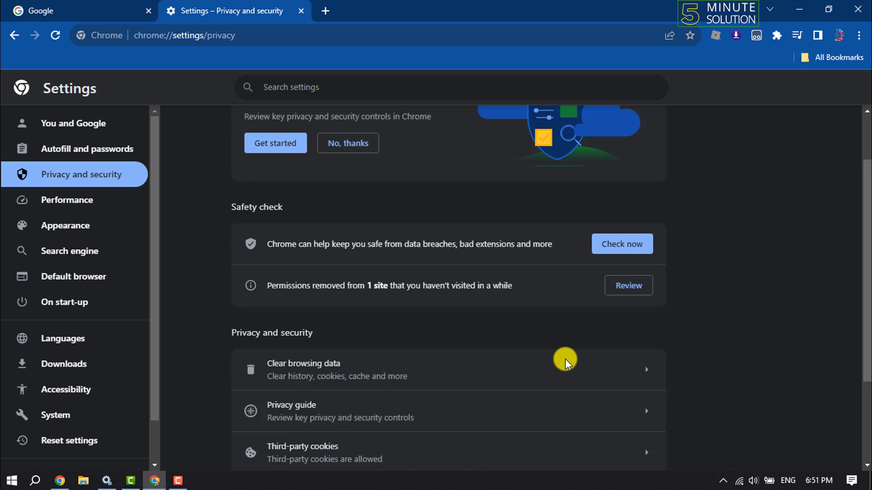
Open Security settings and scroll down to the certificate options
scroll("down", 3)
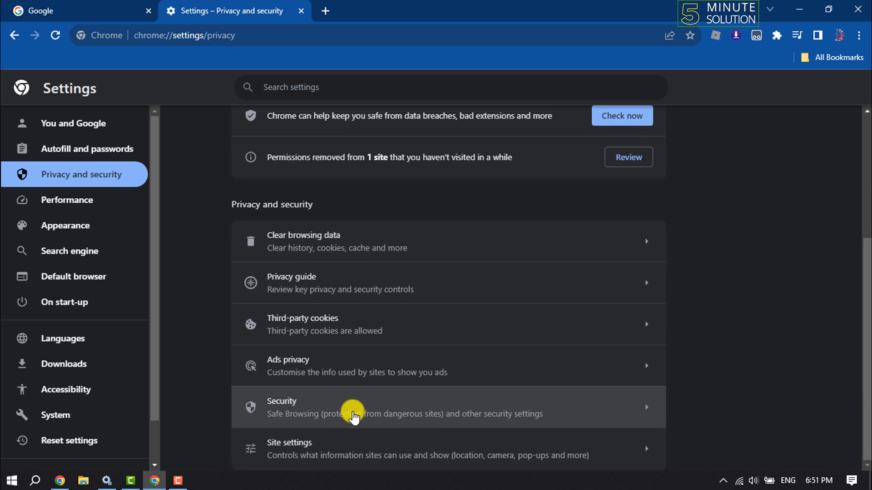
left_click(354, 414)
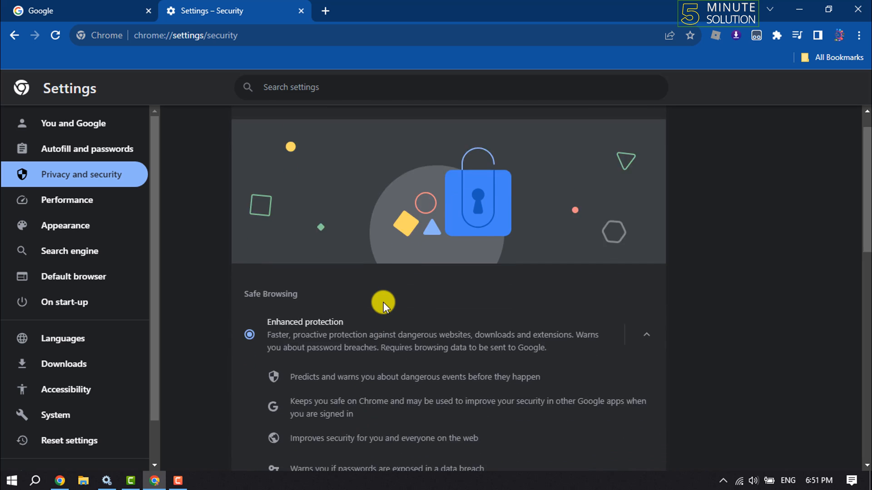
scroll("down", 3)
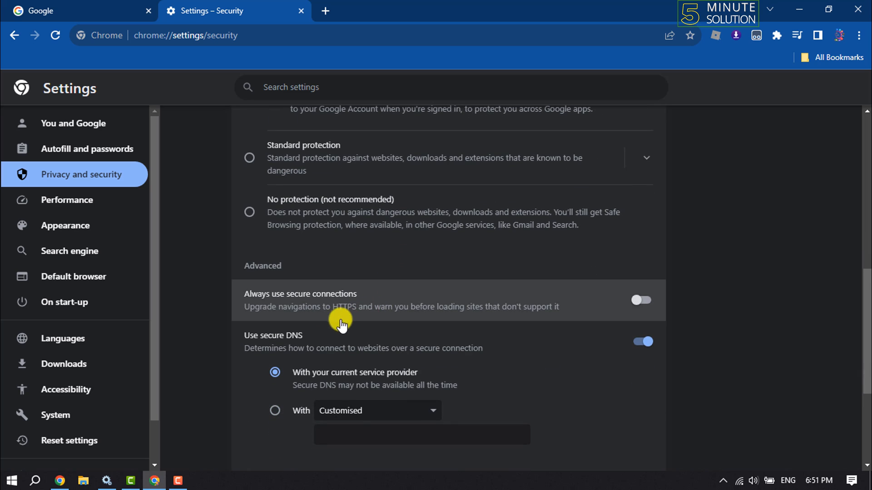
mouse_move(245, 268)
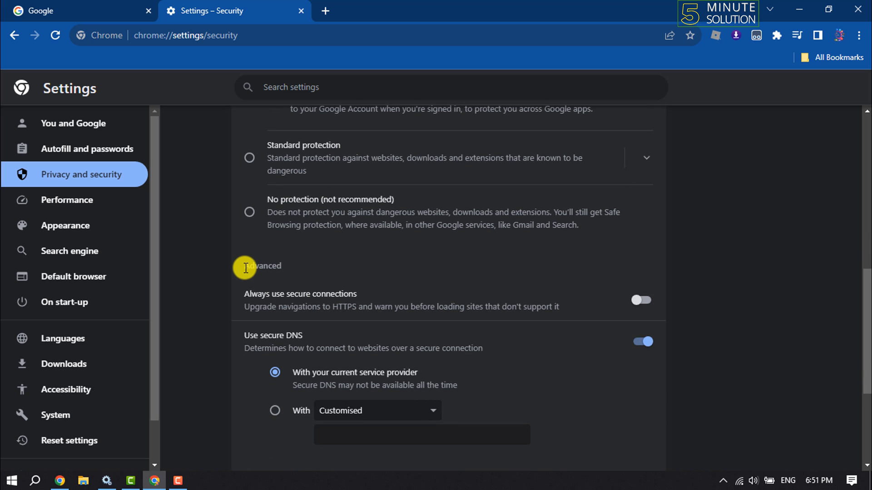
scroll("down", 3)
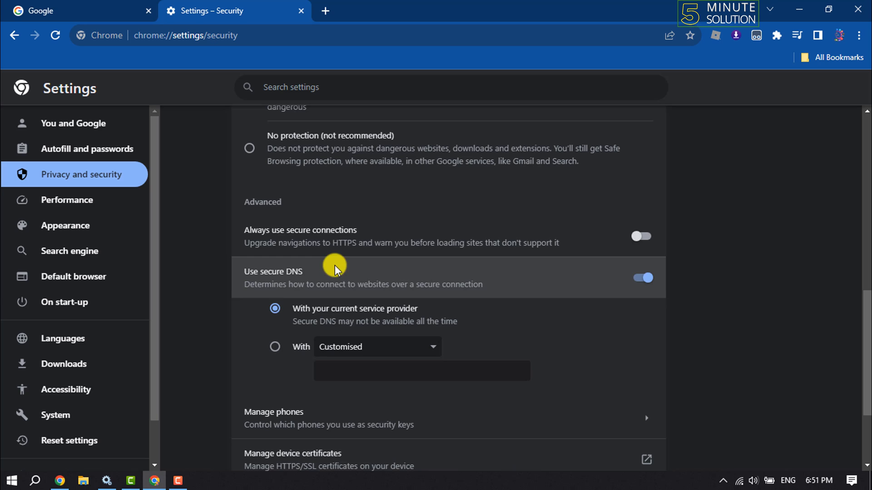
scroll("down", 3)
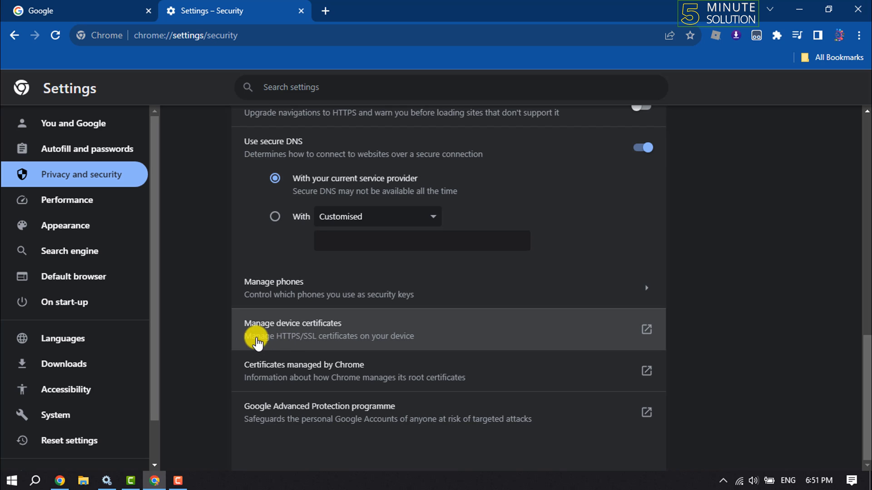
mouse_move(344, 350)
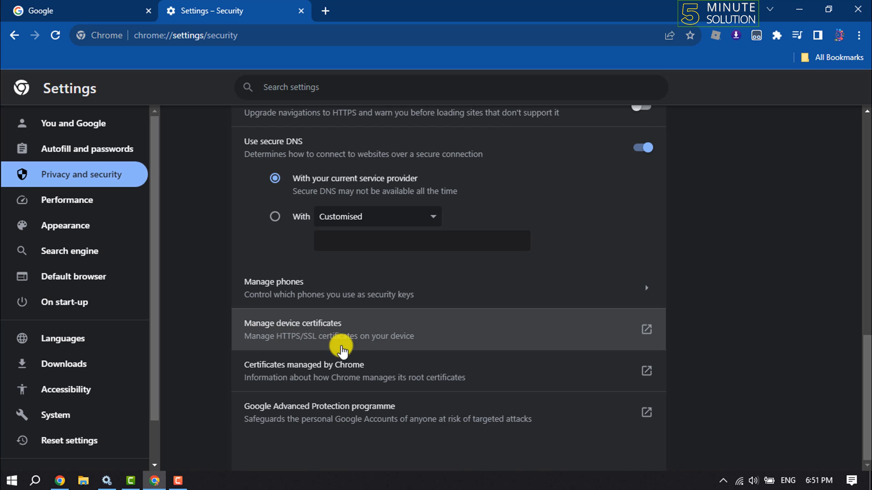
mouse_move(389, 341)
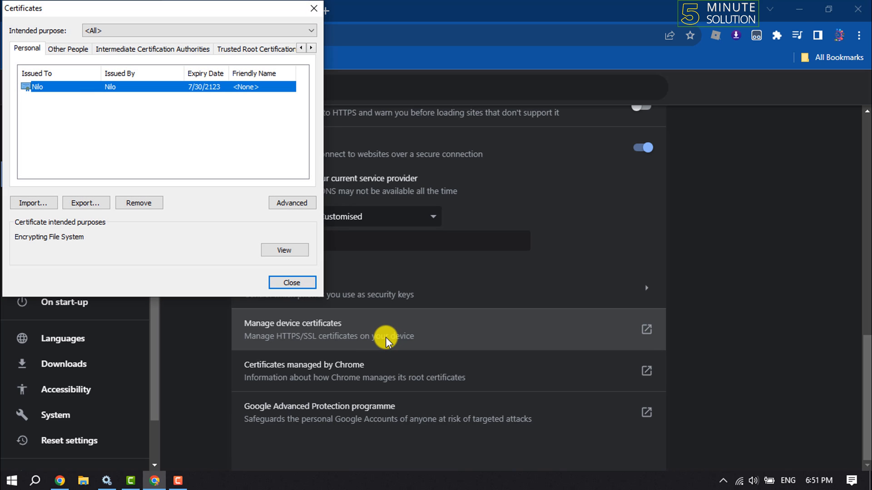
mouse_move(209, 60)
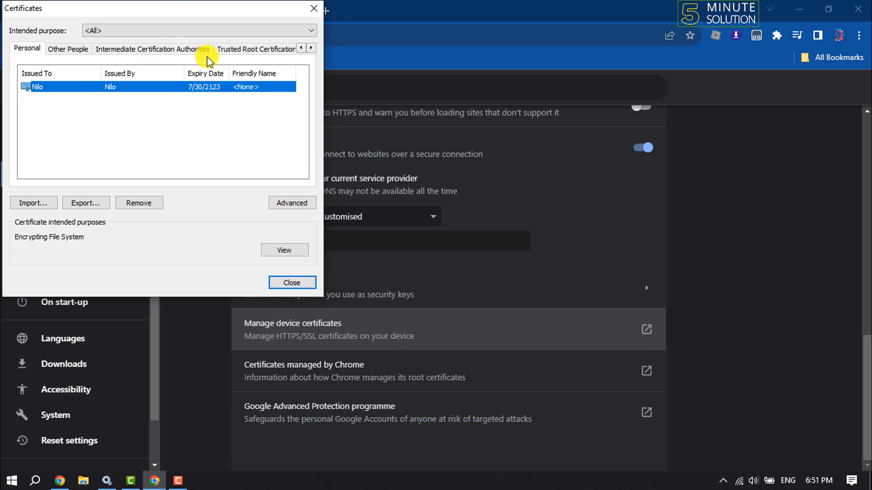
Switch to the Trusted Root Certification Authorities tab and select a certificate
left_click(312, 47)
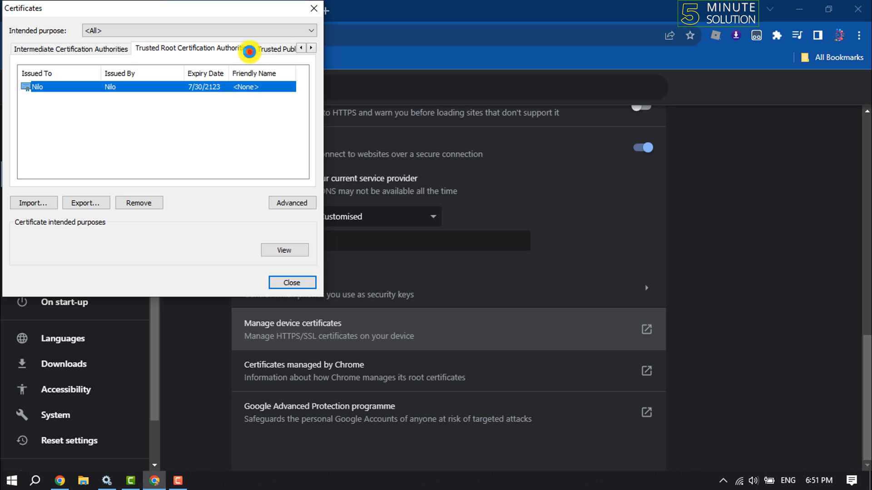
left_click(196, 48)
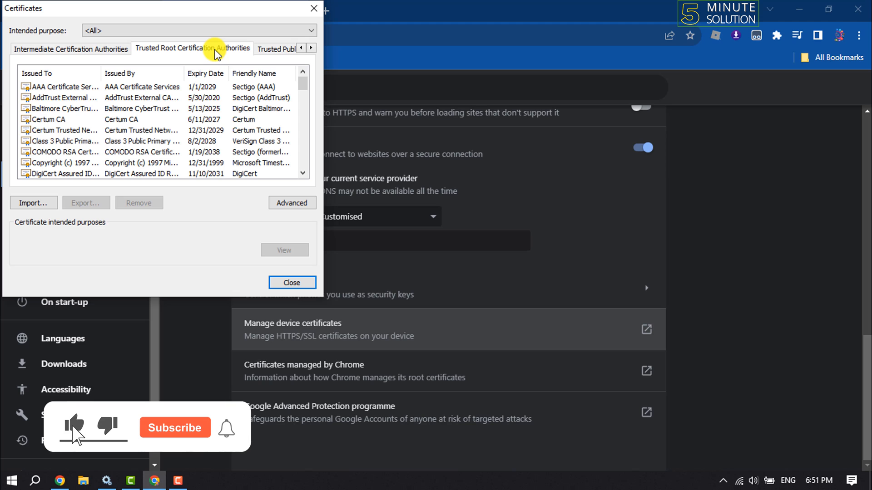
left_click(59, 87)
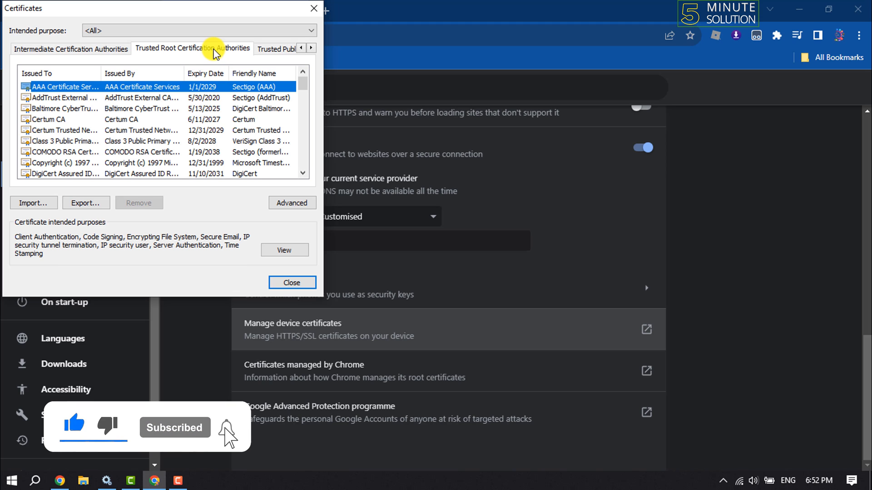
left_click(292, 202)
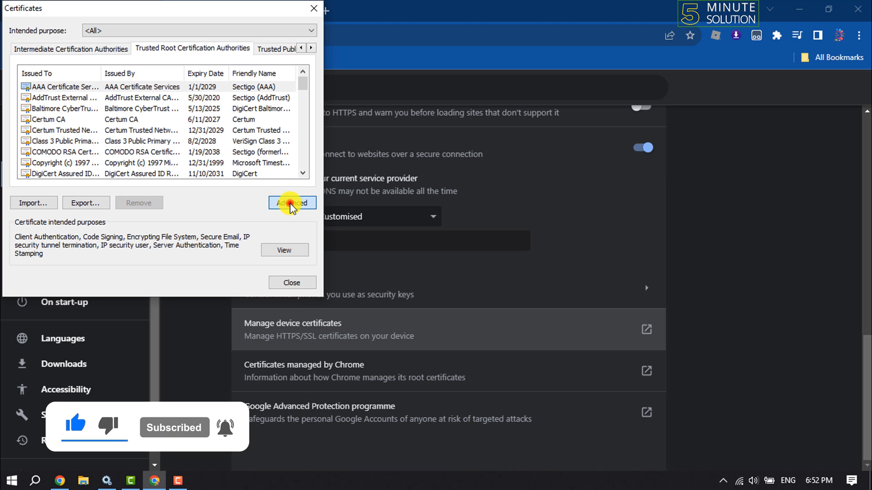
In Advanced options, tick Client Authentication as a certificate purpose and confirm with OK
left_click(292, 203)
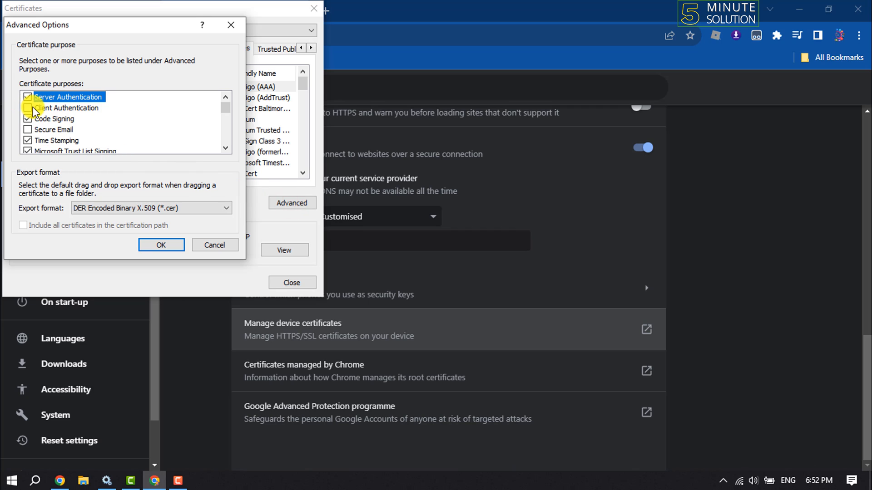
left_click(28, 108)
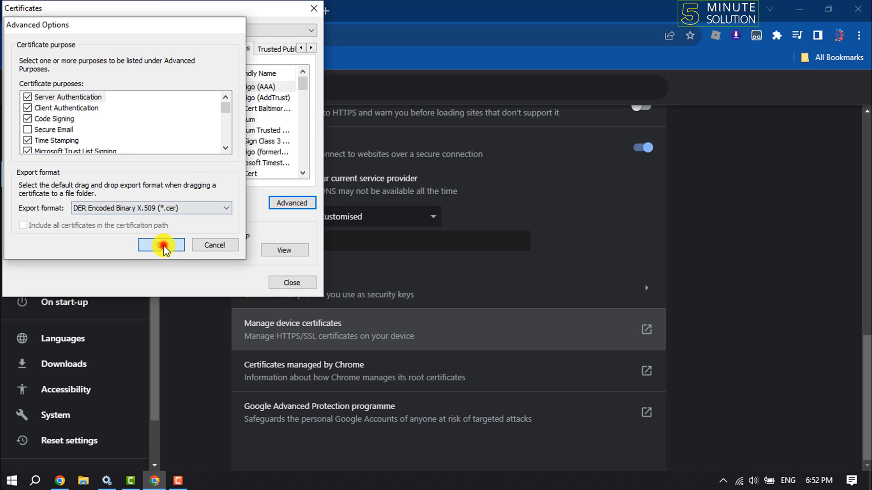
left_click(161, 245)
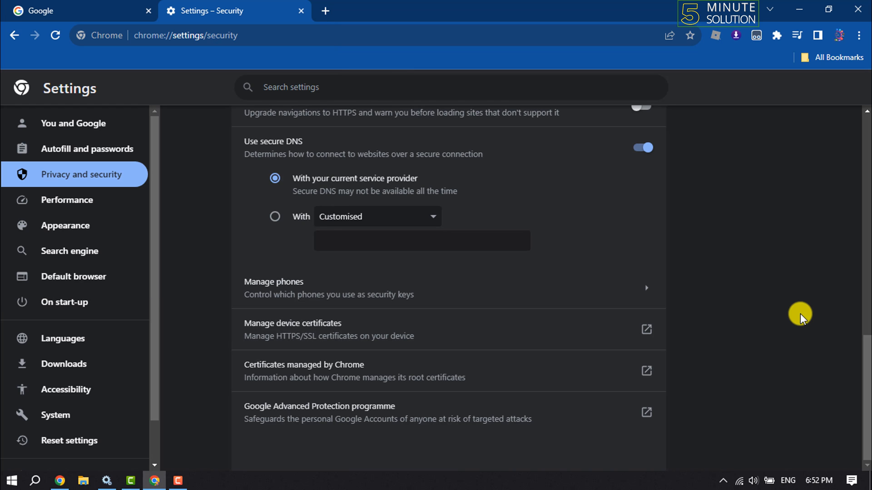